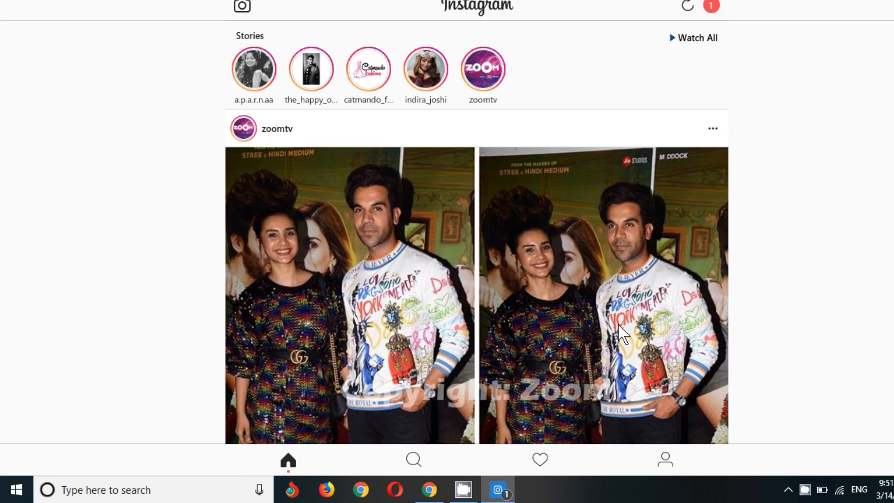
mouse_move(664, 470)
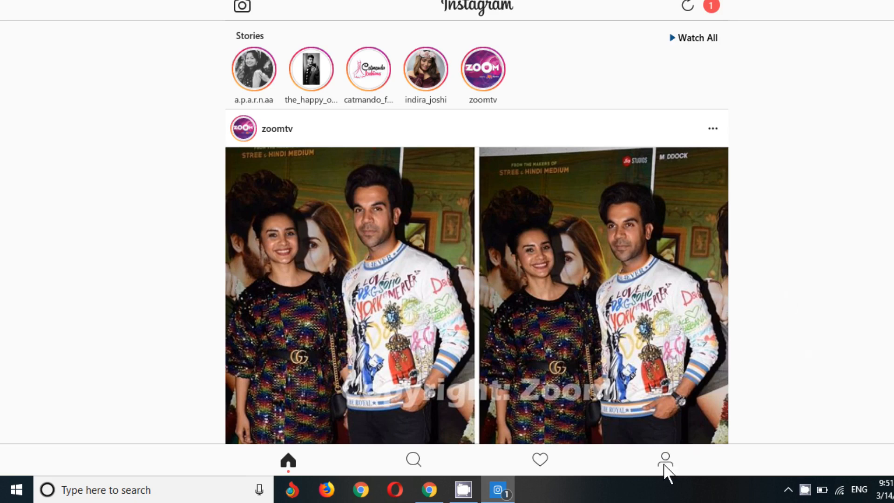
click(665, 459)
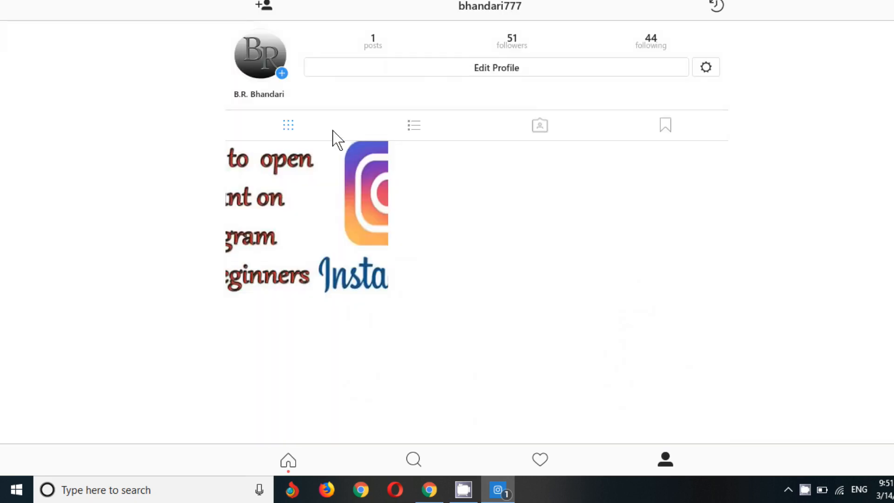
mouse_move(336, 271)
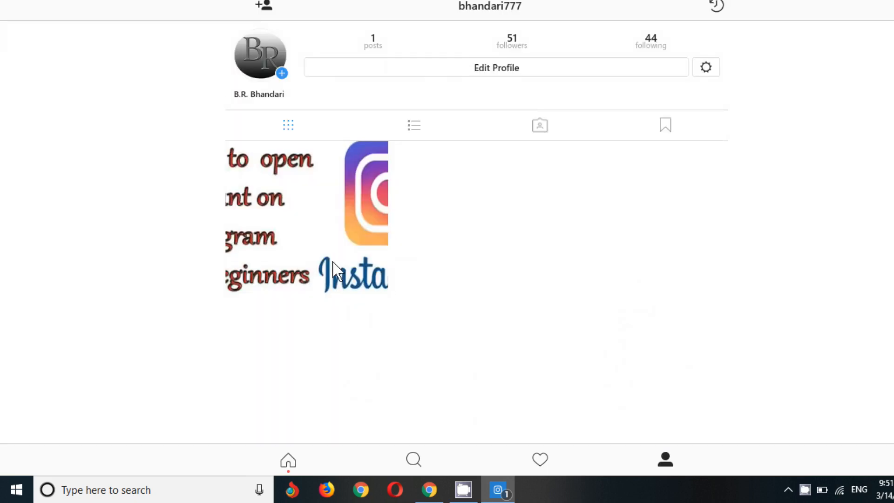
mouse_move(311, 236)
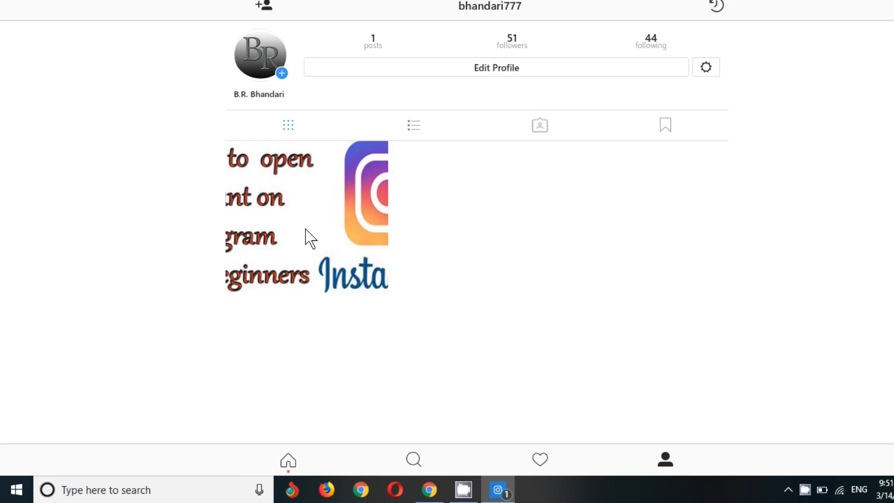
mouse_move(309, 205)
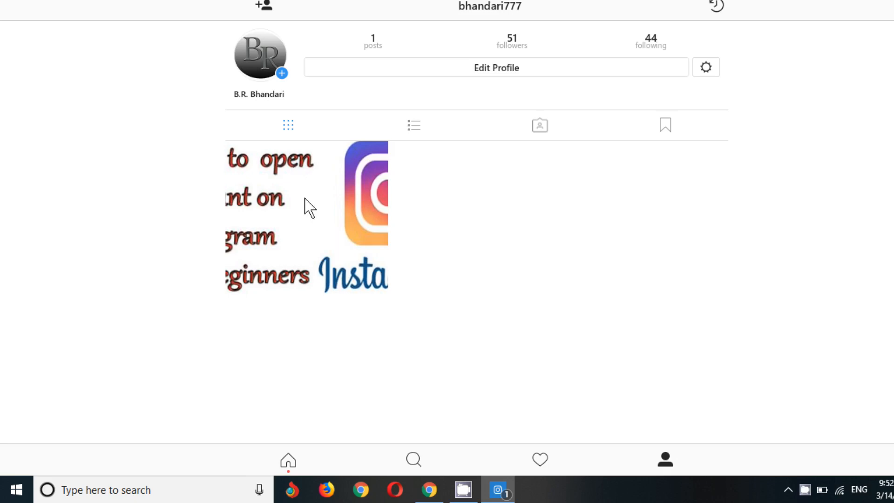
click(306, 217)
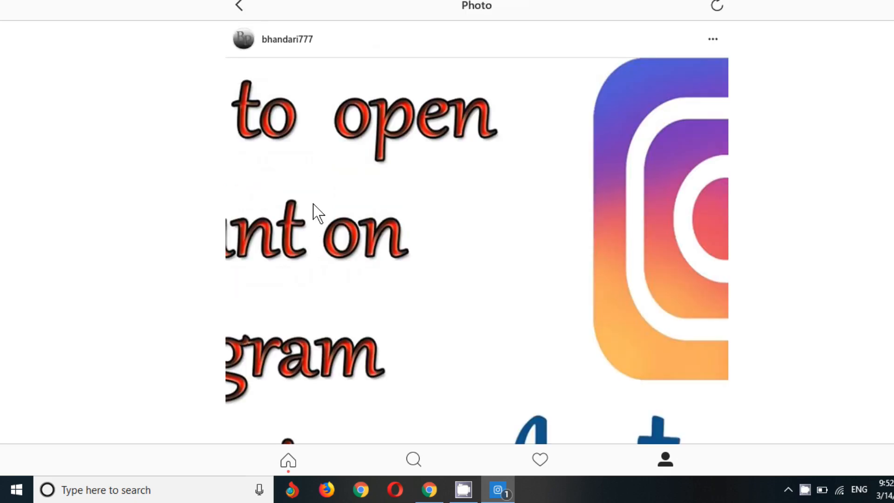
mouse_move(665, 137)
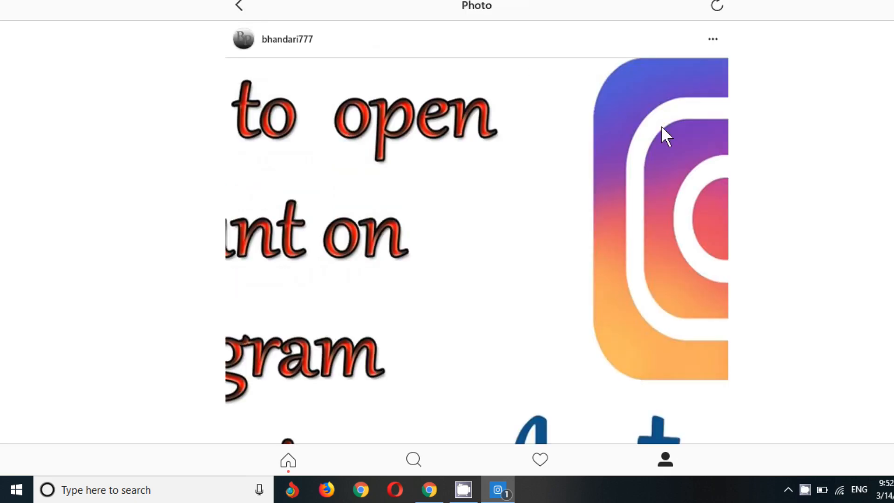
mouse_move(694, 51)
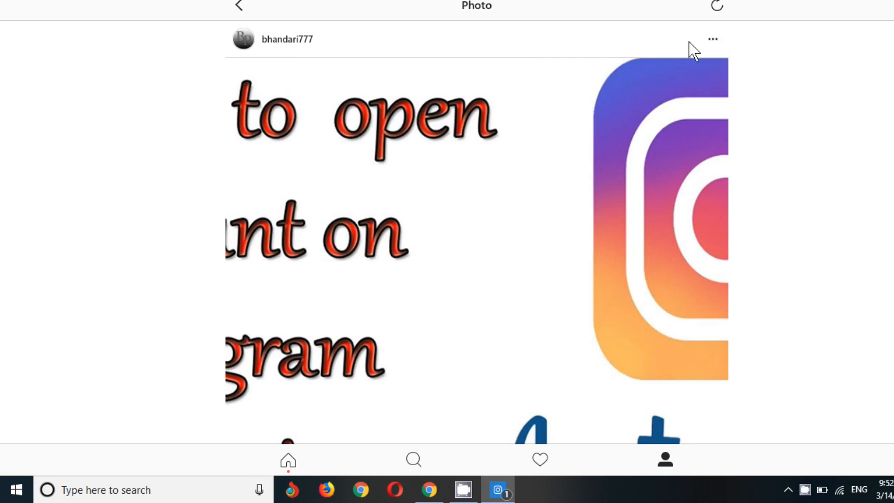
Choose Delete from the post's options menu, reaching the delete-or-archive prompt
click(713, 39)
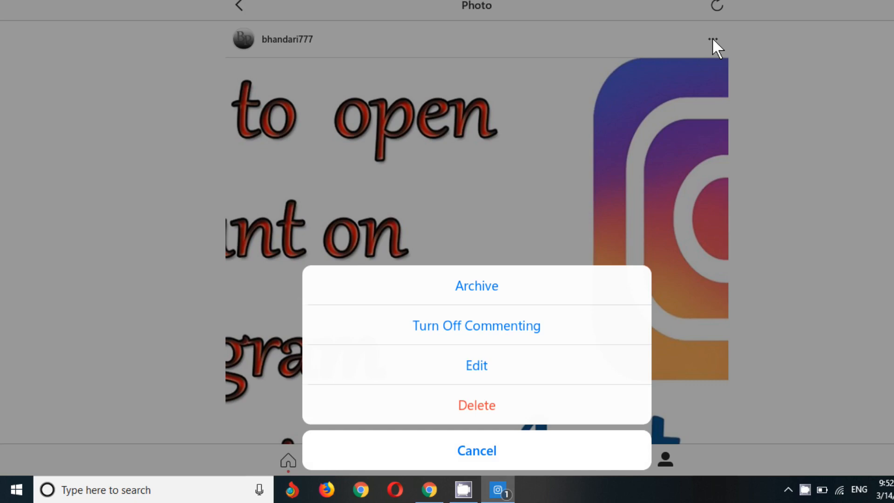
mouse_move(501, 411)
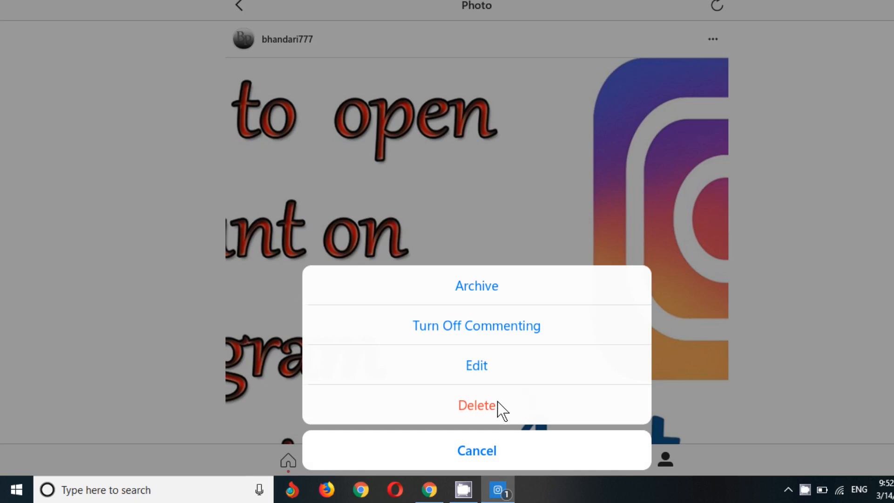
click(476, 405)
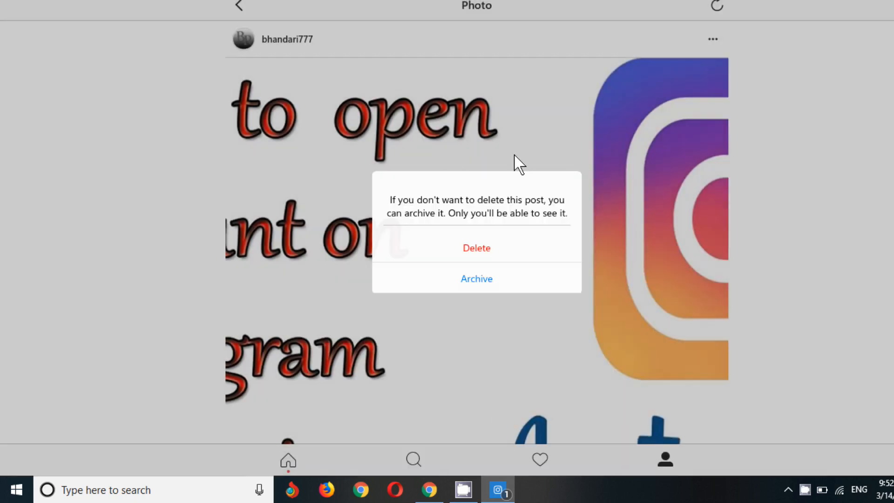
mouse_move(564, 277)
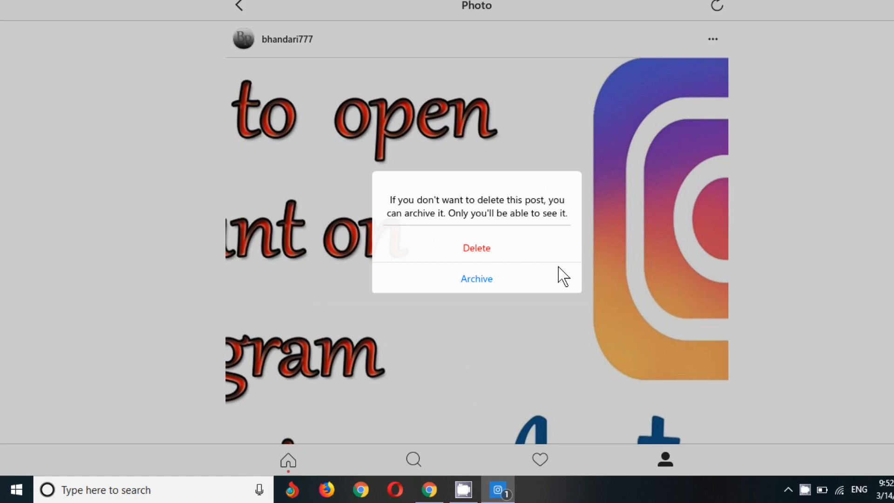
mouse_move(532, 251)
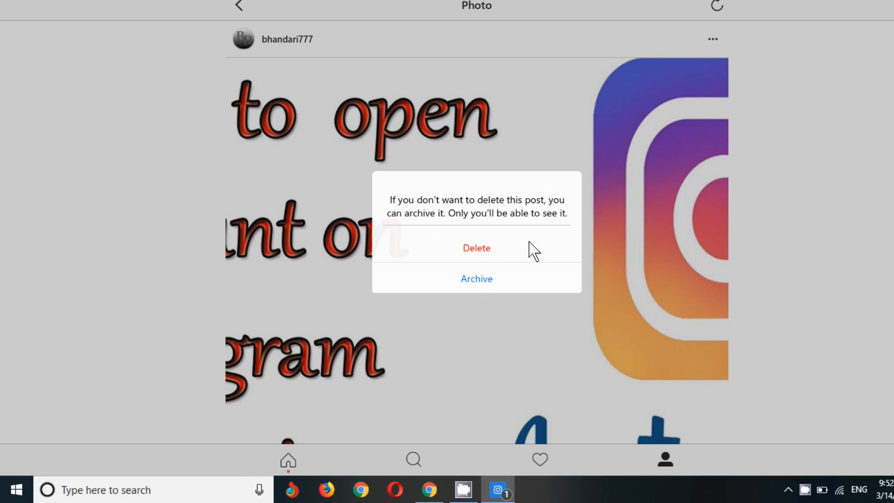
mouse_move(508, 255)
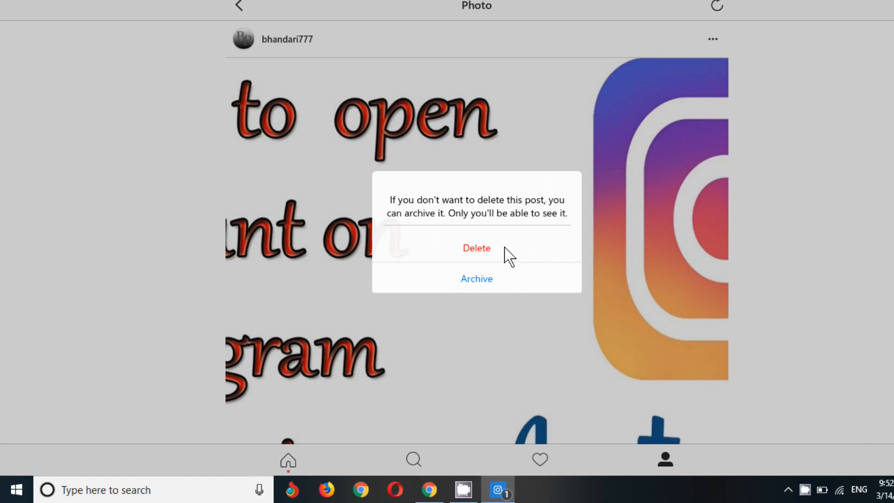
mouse_move(512, 285)
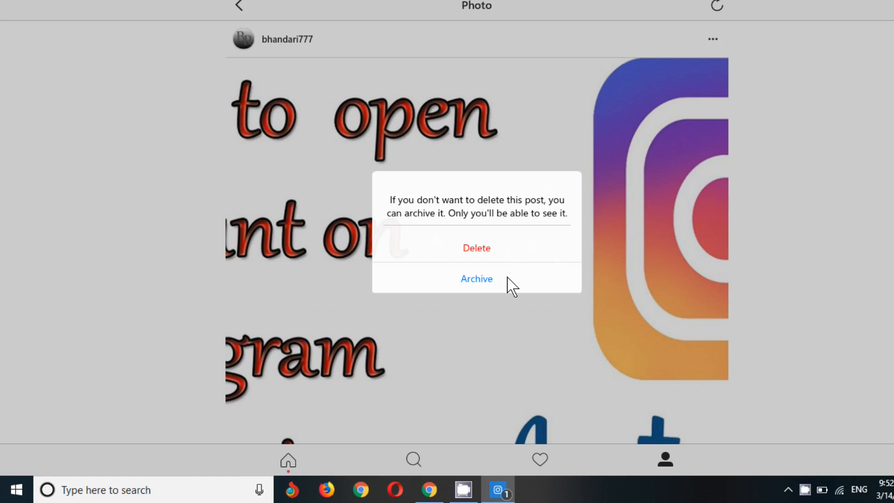
mouse_move(534, 255)
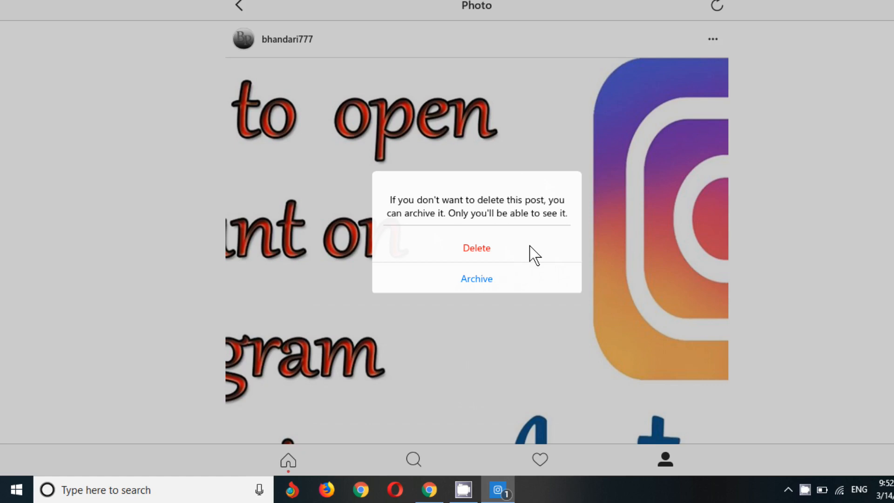
Confirm deletion so bhandari777 shows 0 posts and the empty-grid placeholder
click(476, 248)
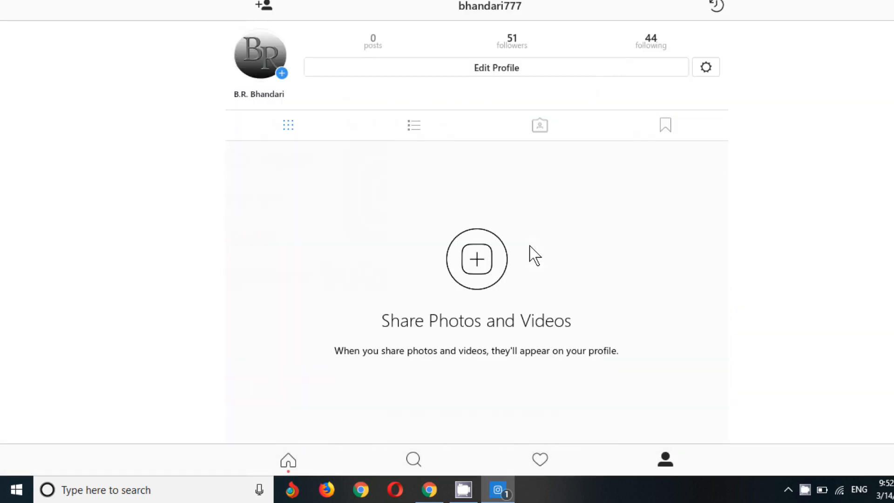
mouse_move(508, 260)
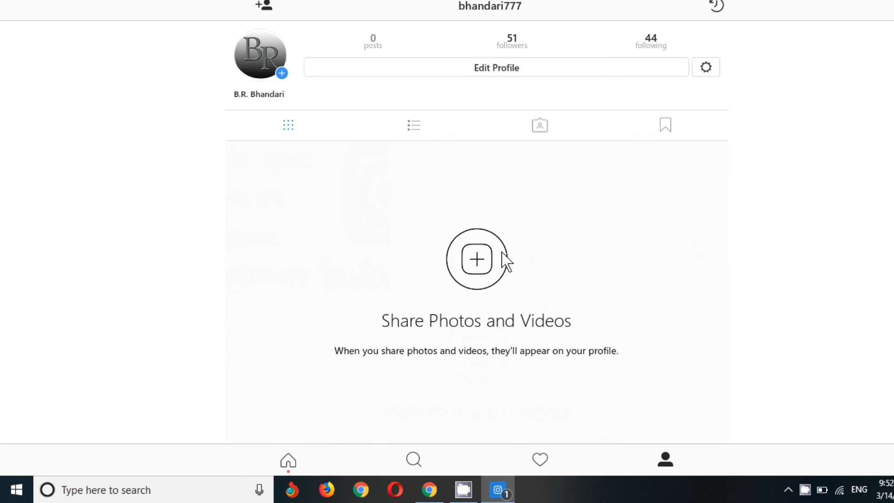
mouse_move(522, 408)
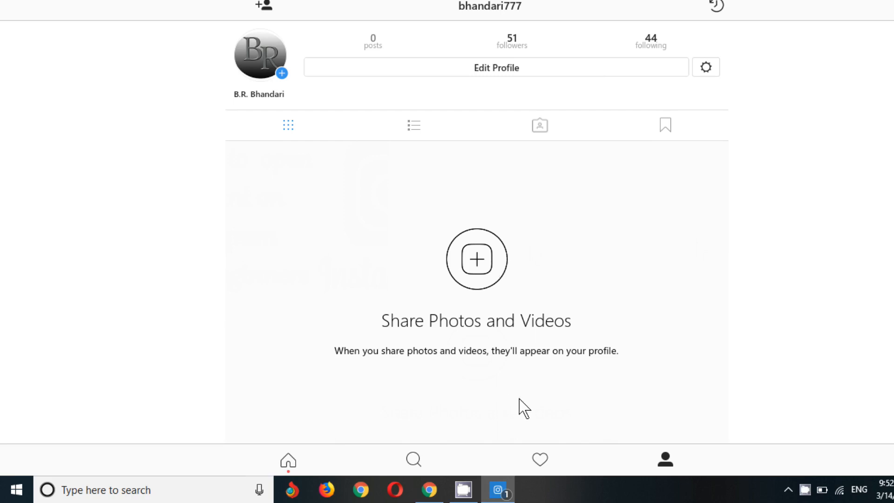
mouse_move(428, 490)
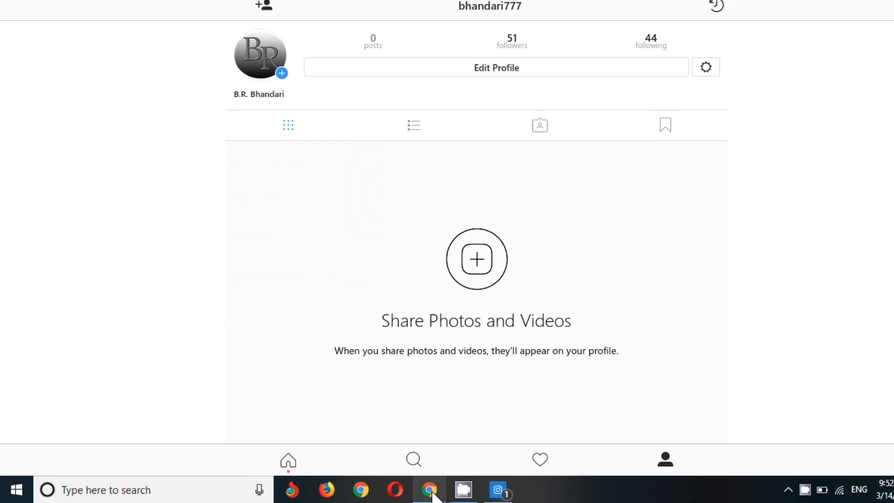
mouse_move(464, 489)
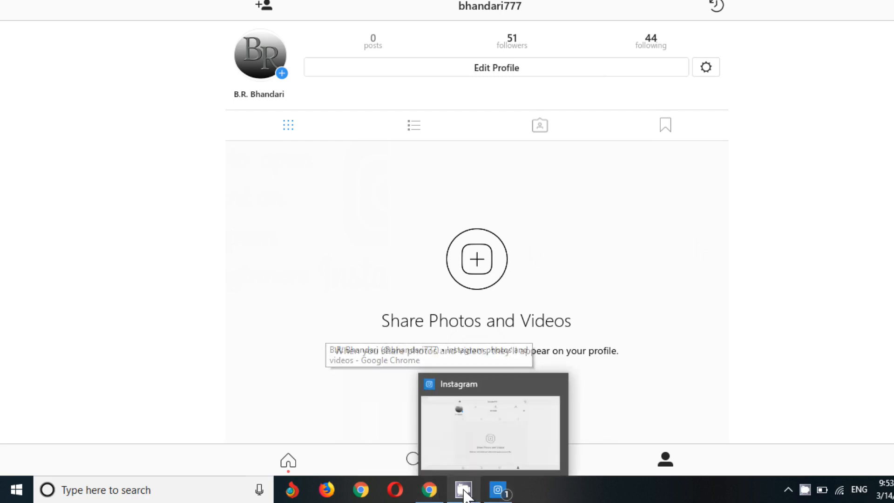